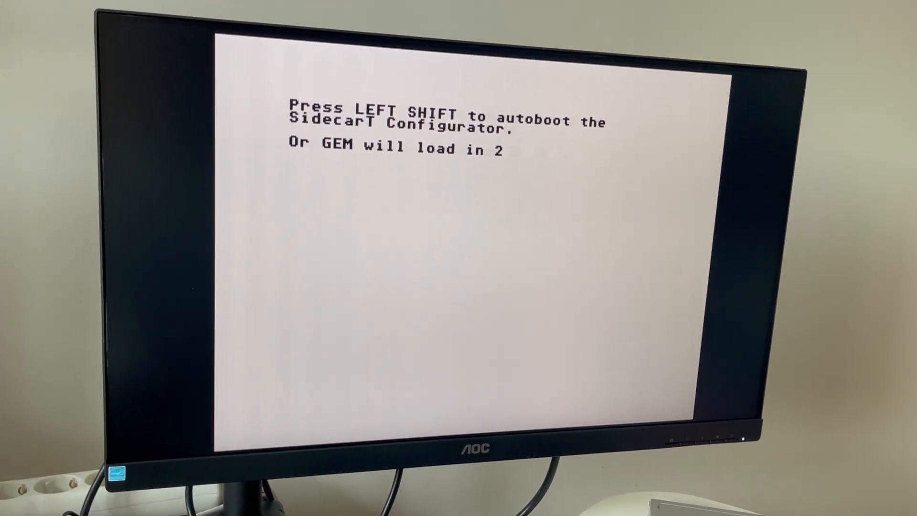
# - Autoboot the SidecarT Configurator instead of GEM at the boot prompt
pyautogui.press('shift')
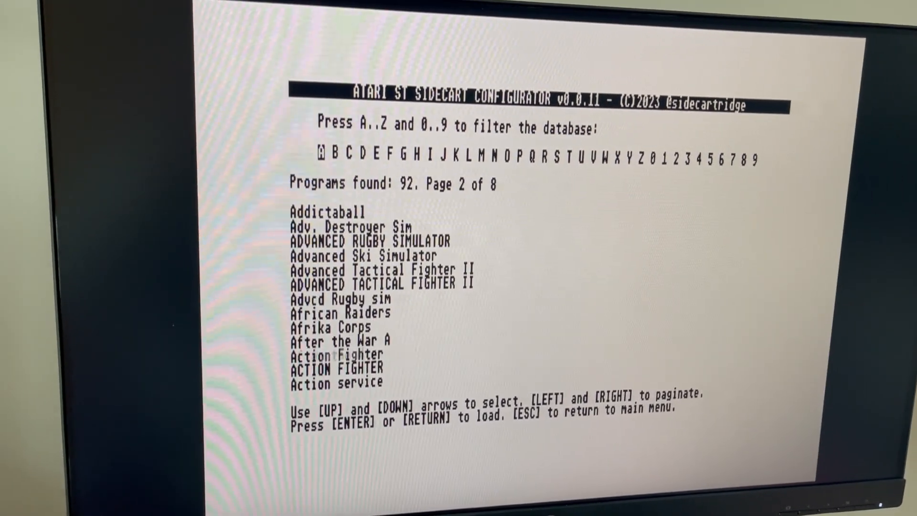
# - Page forward in the A list, then filter the database to S titles (253 programs)
pyautogui.press('right')
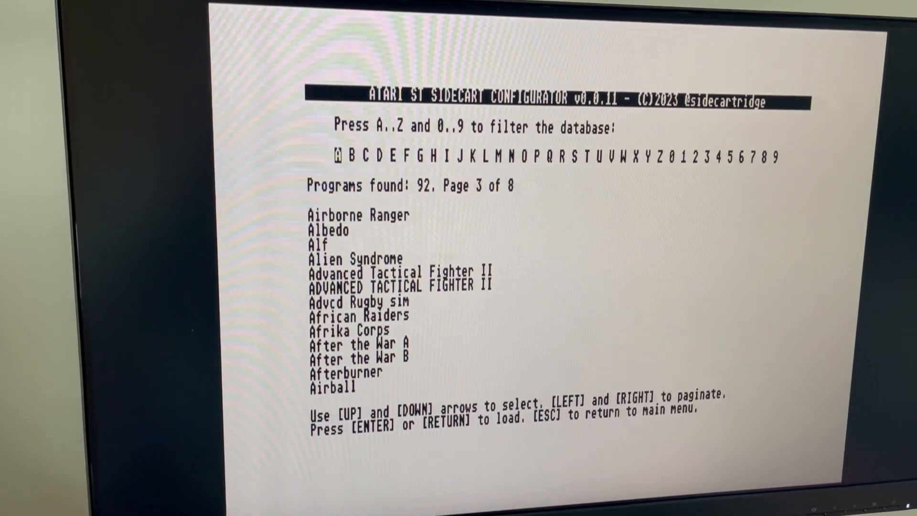
pyautogui.press('Right')
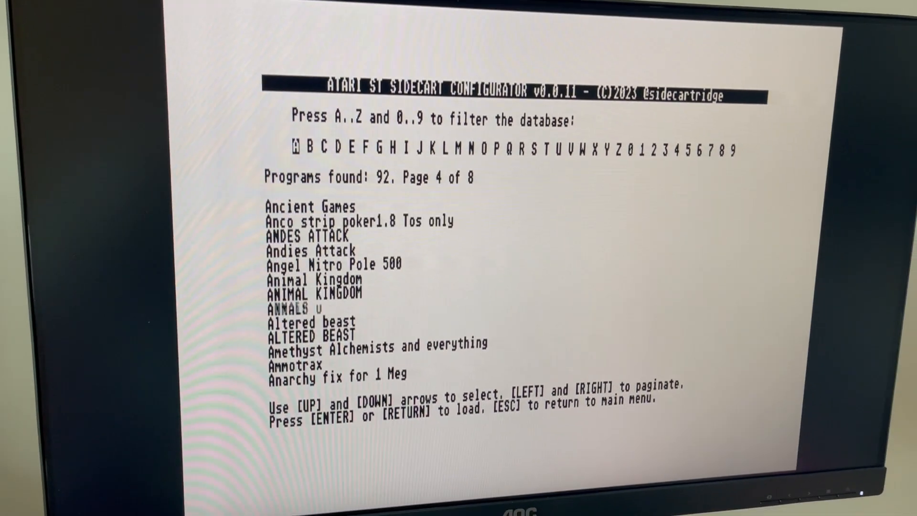
pyautogui.press('right')
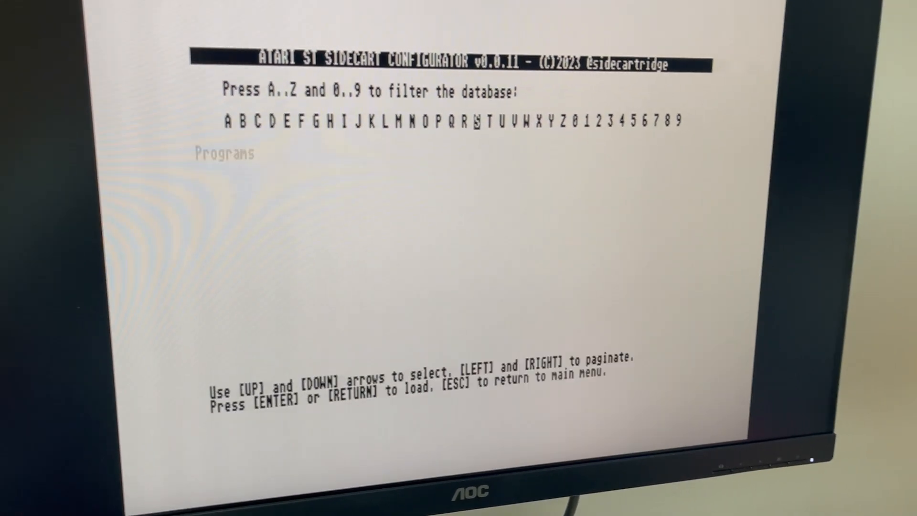
pyautogui.press('s')
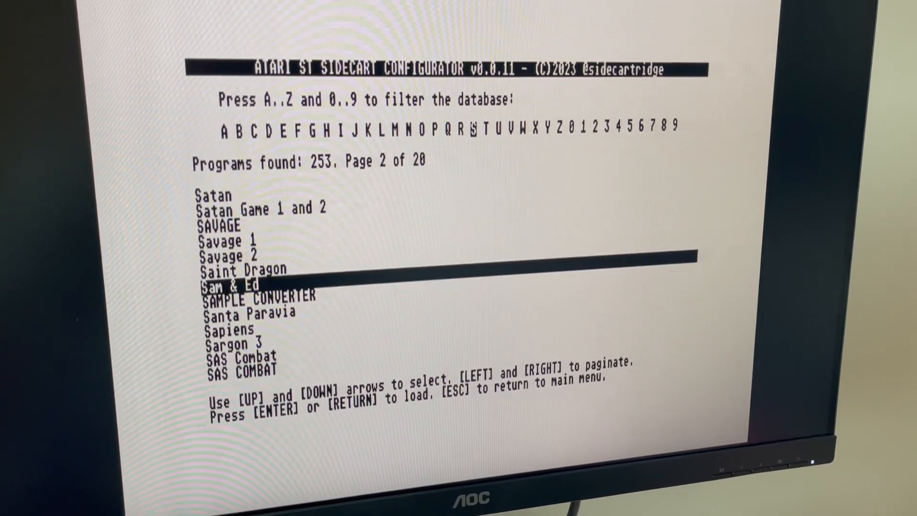
# - Page through the S titles to page 11 of 20 and highlight Speedball for loading
pyautogui.press('Right')
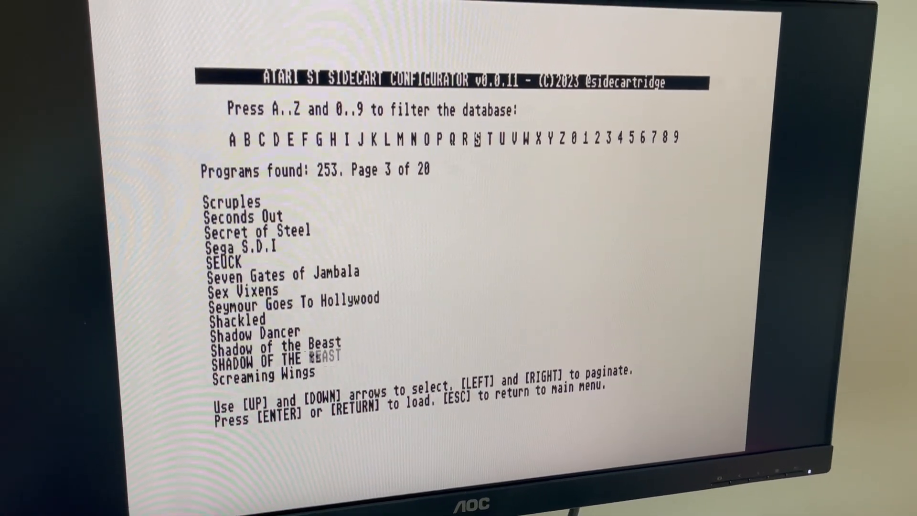
pyautogui.press('right')
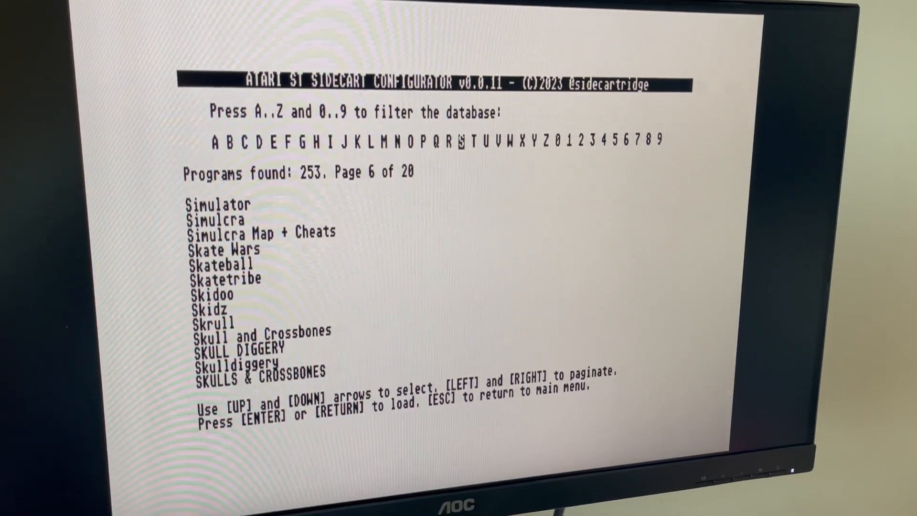
pyautogui.press('Right')
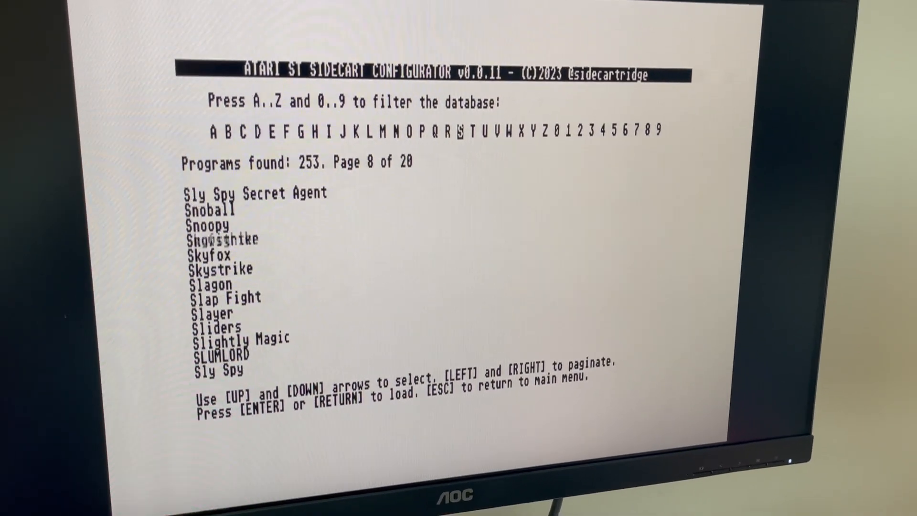
pyautogui.press('right')
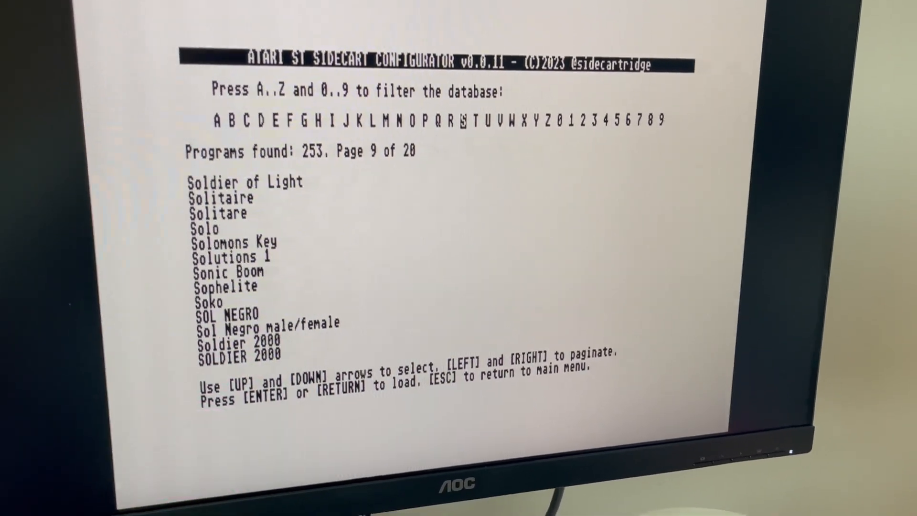
pyautogui.press('Right')
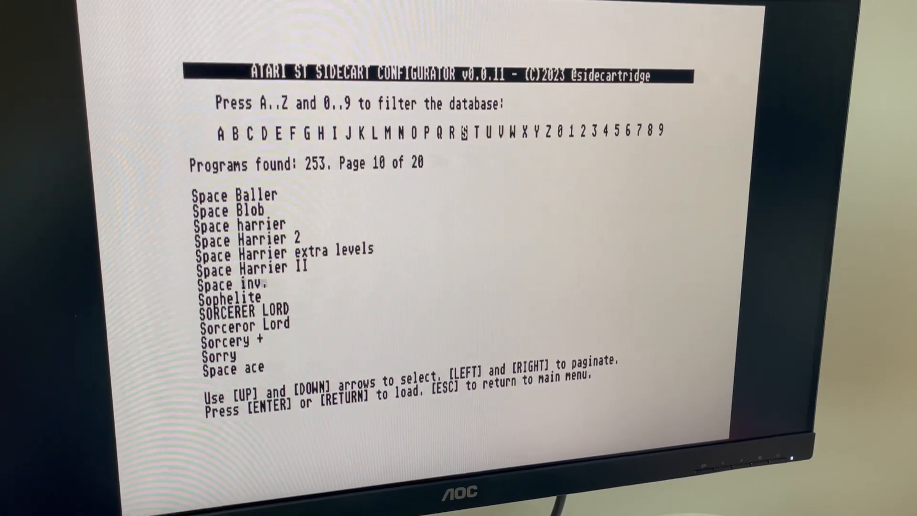
pyautogui.press('Right')
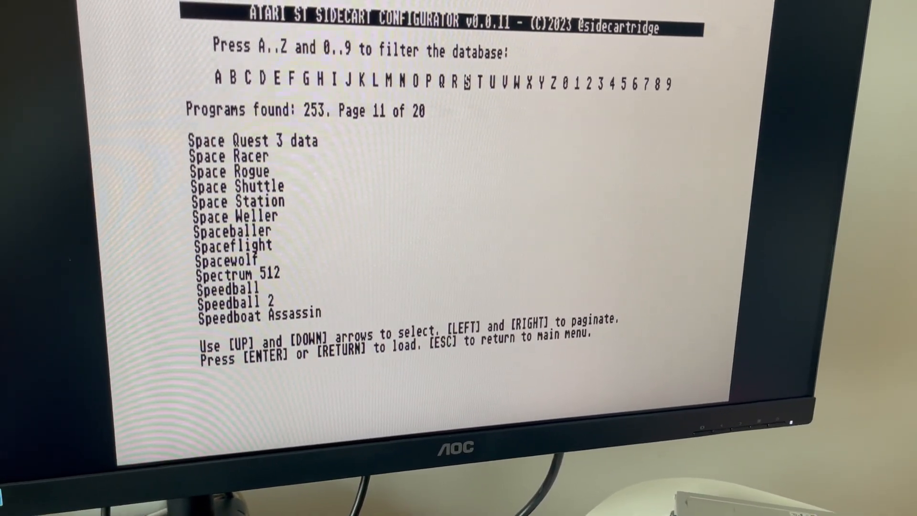
pyautogui.press('Down')
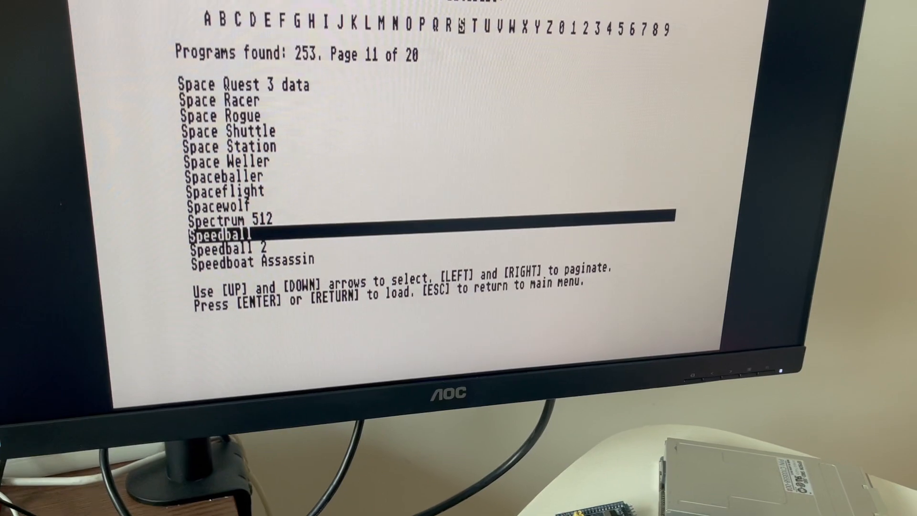